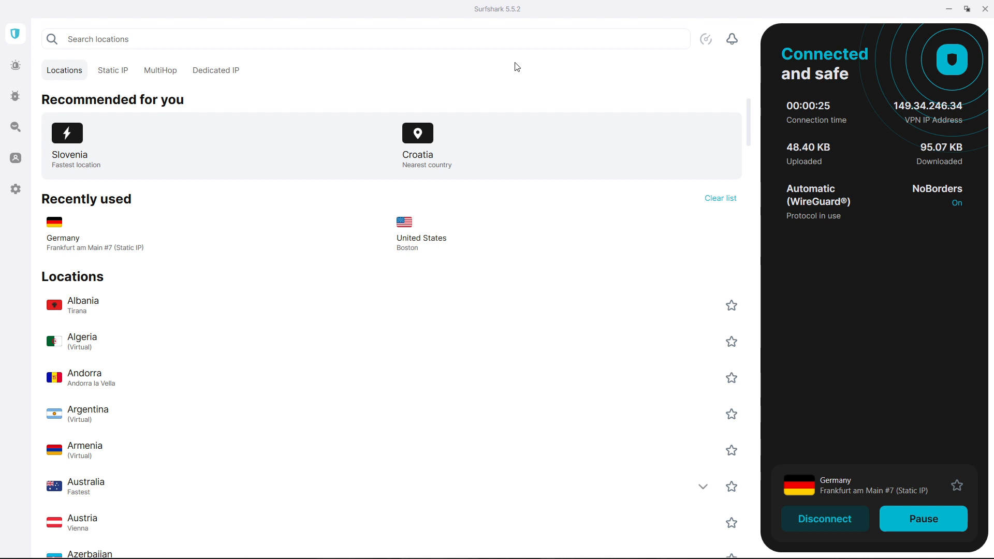
Step: Show the Static IP server list and scroll down through its Germany, Japan, Netherlands and Singapore servers
left_click(16, 34)
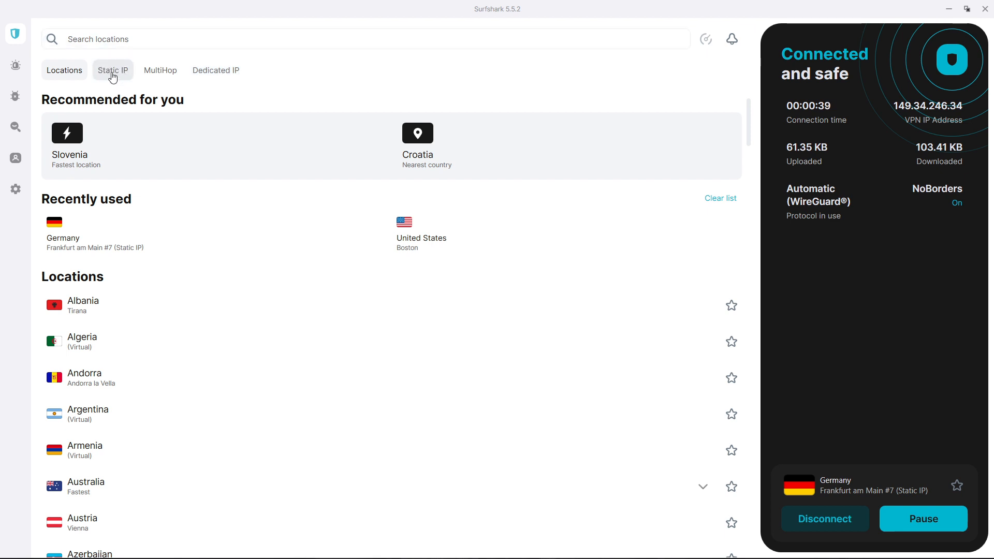
left_click(113, 70)
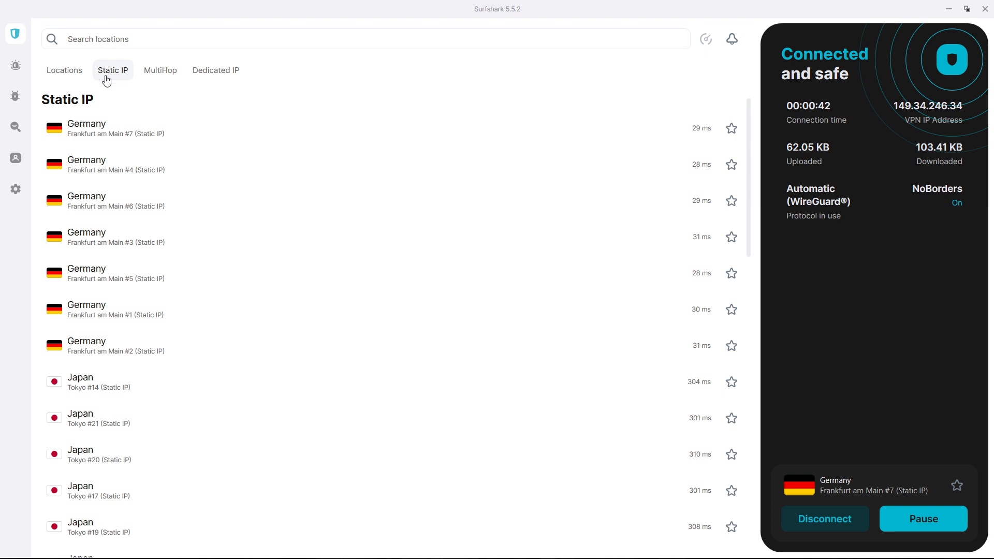
scroll("down", 3)
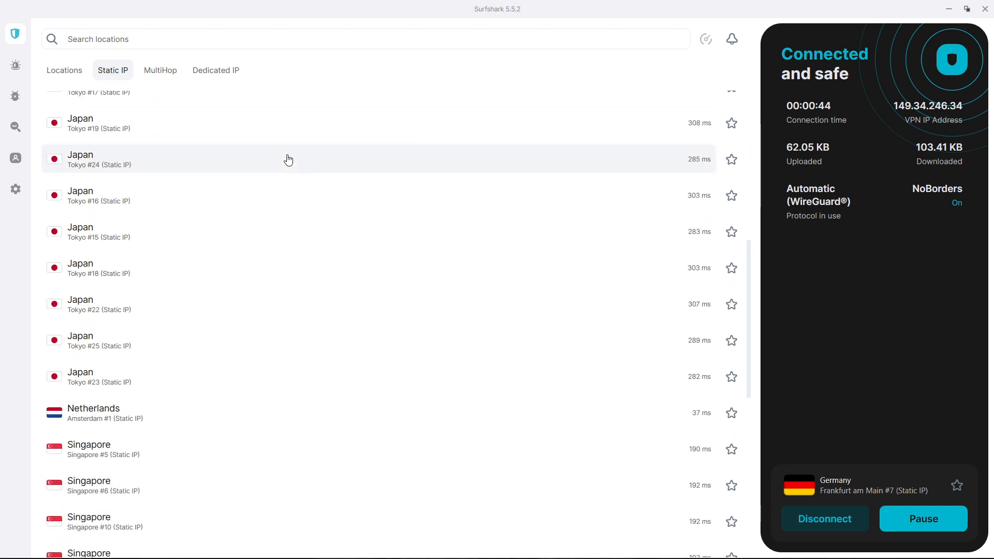
scroll("down", 3)
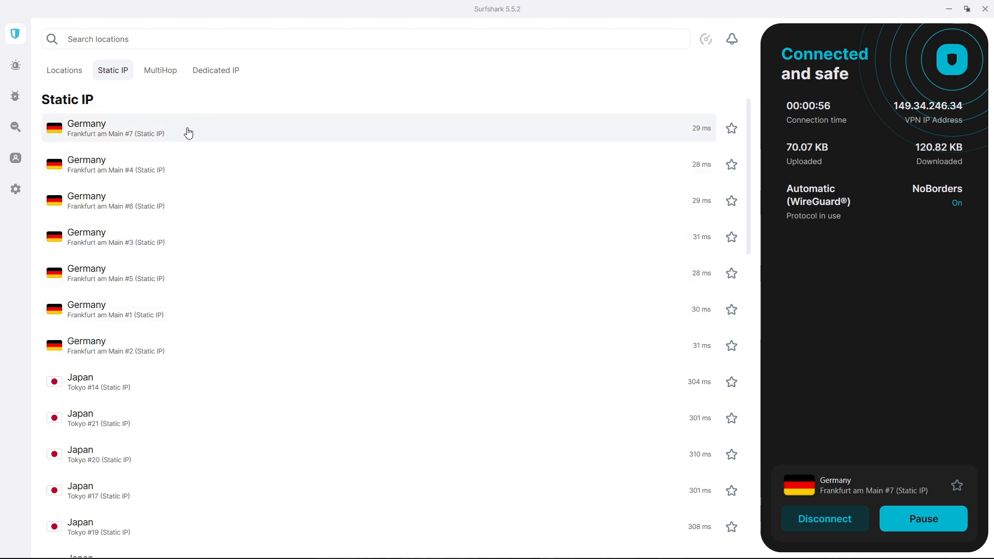
mouse_move(197, 230)
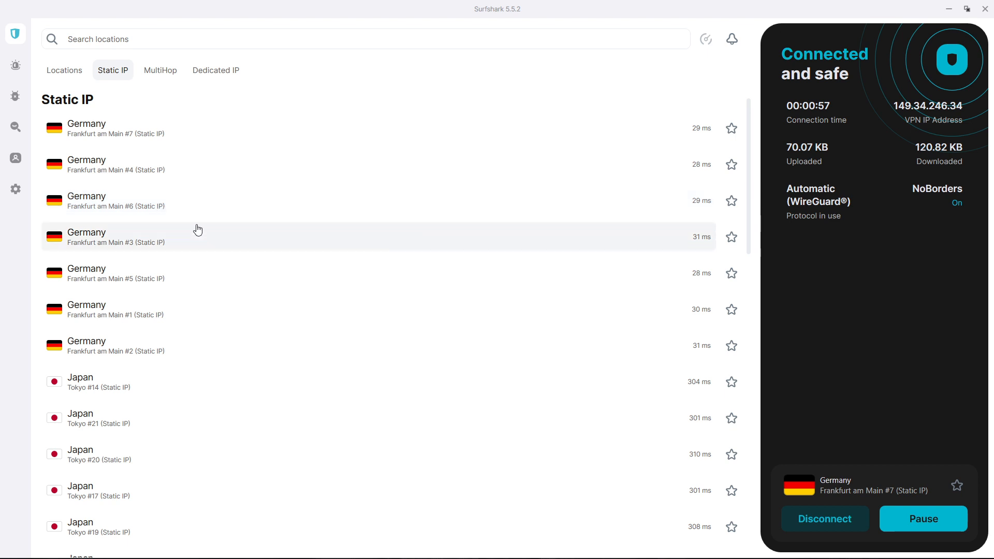
mouse_move(140, 246)
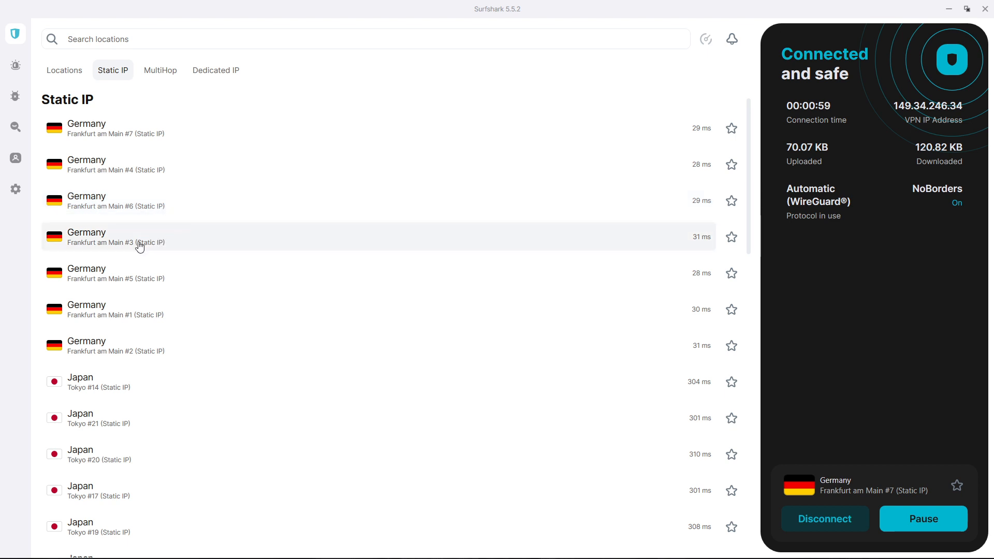
mouse_move(201, 246)
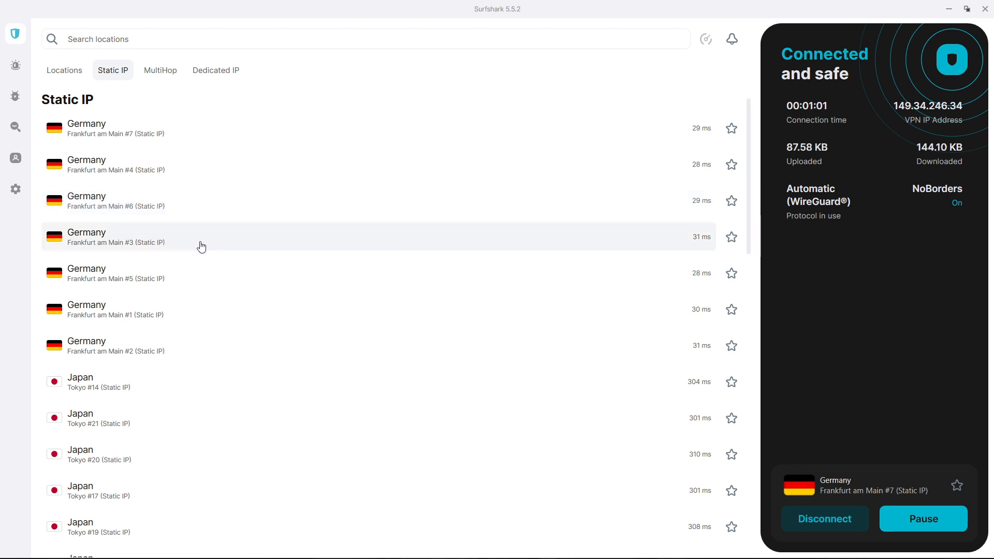
mouse_move(134, 251)
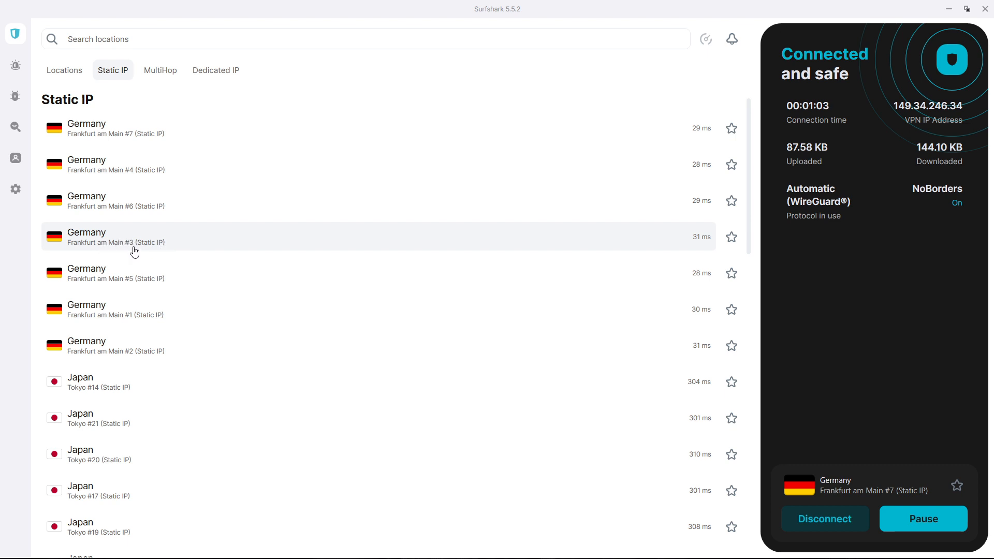
Step: Select Germany Frankfurt am Main #3 (Static IP) and confirm the location change
left_click(134, 252)
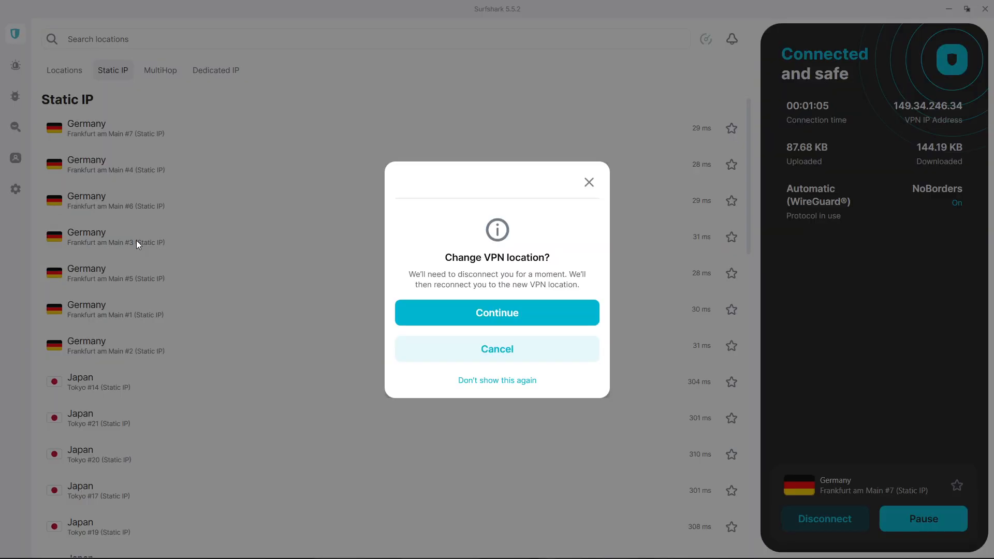
left_click(498, 312)
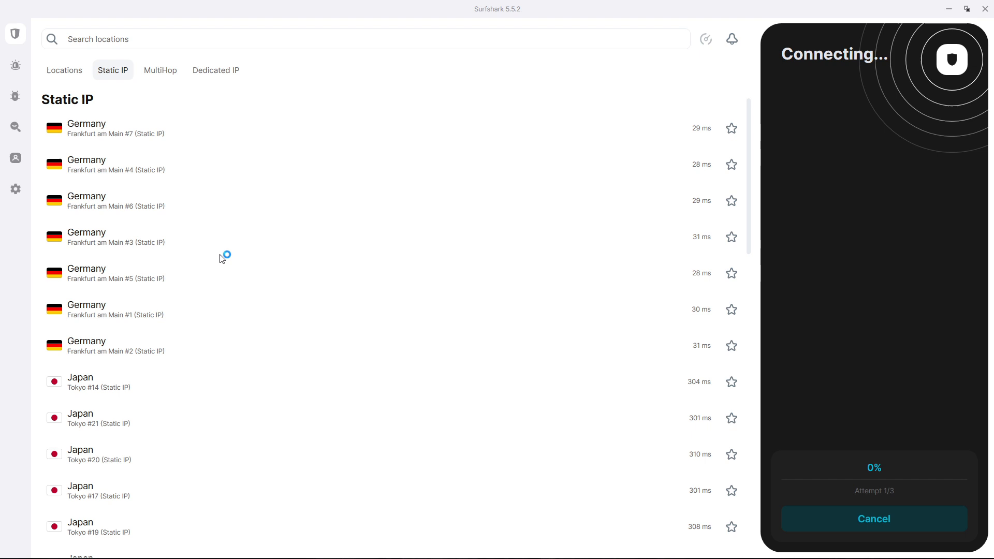
mouse_move(218, 241)
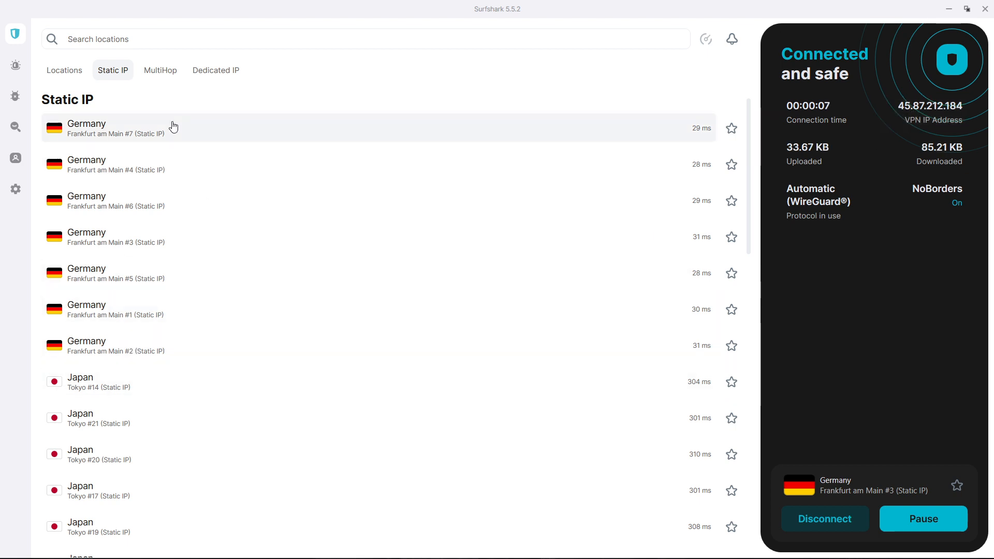
mouse_move(559, 386)
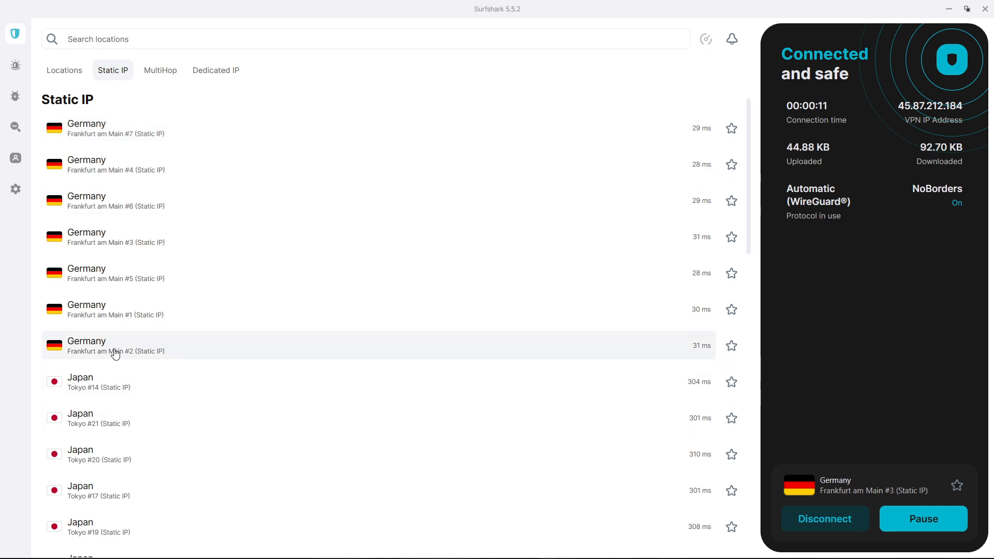
Step: Select Frankfurt am Main #2 (Static IP) and confirm the location change
left_click(116, 345)
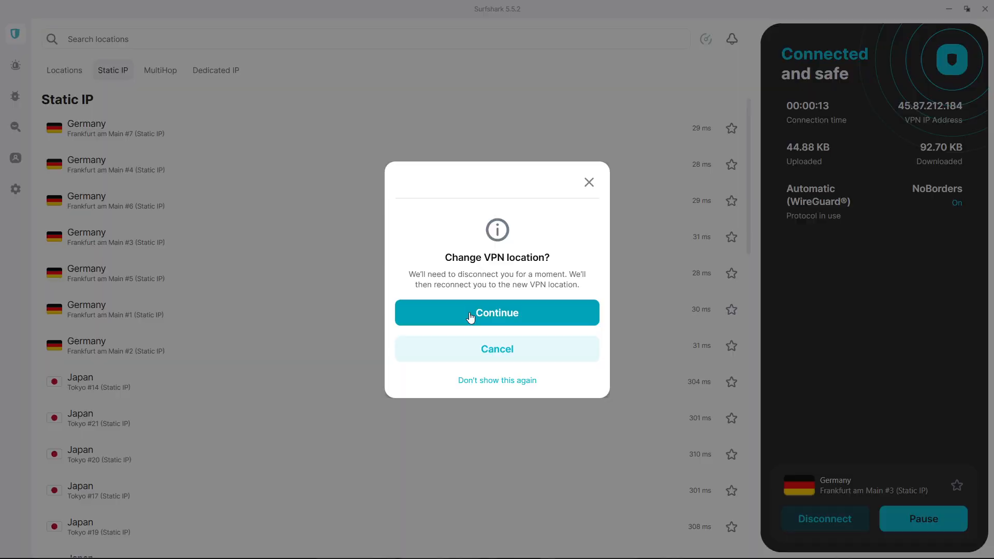
left_click(497, 312)
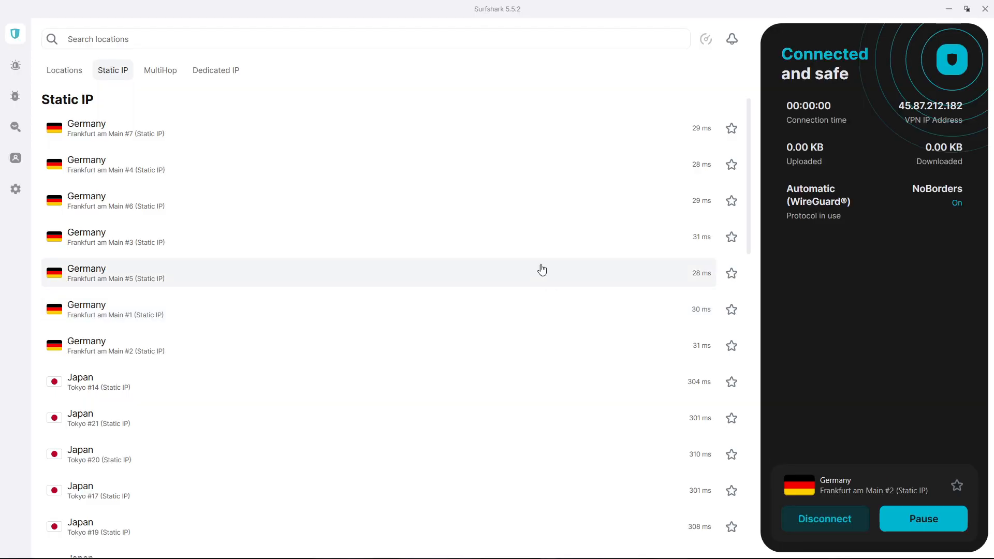
mouse_move(174, 253)
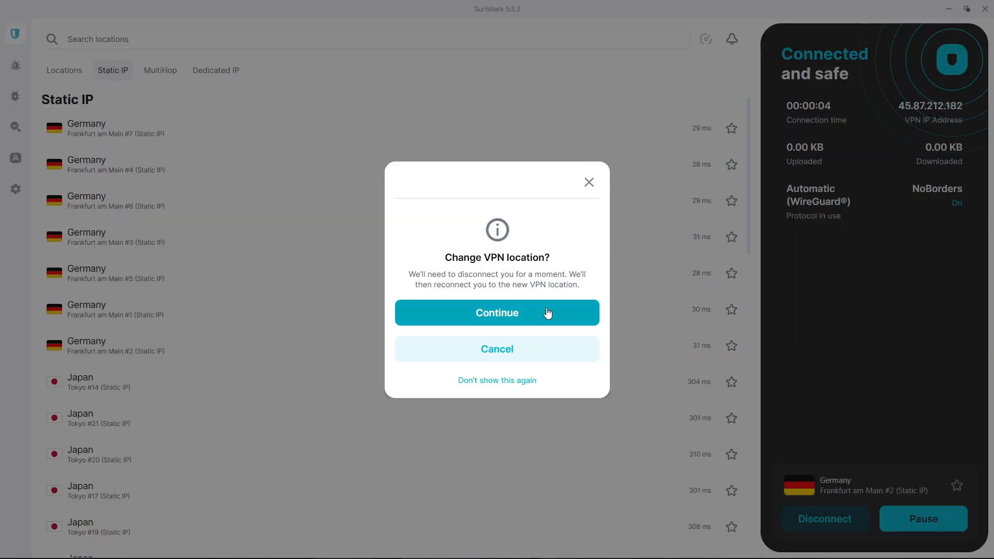
Step: Confirm switching back to Frankfurt am Main #3, regaining VPN IP 45.87.212.184
left_click(497, 313)
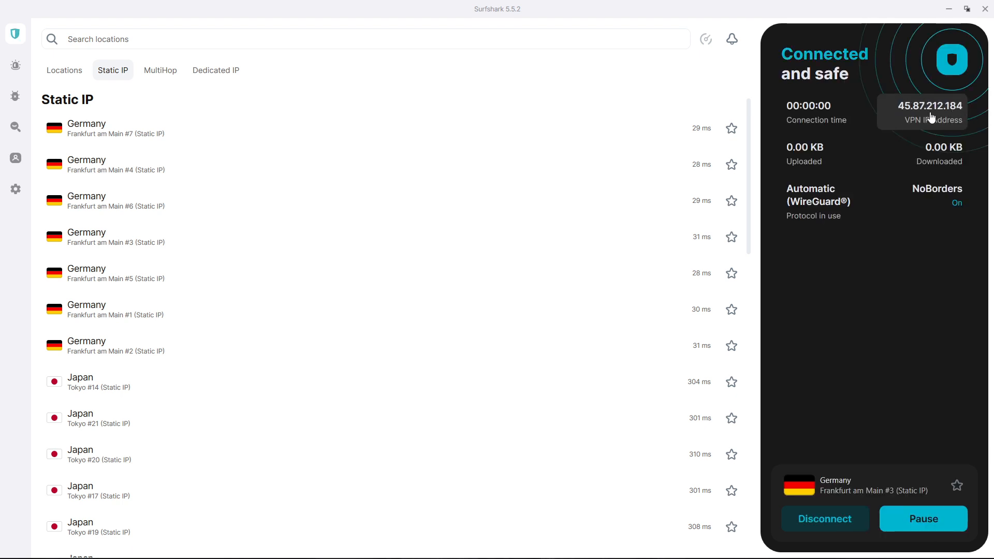
mouse_move(895, 125)
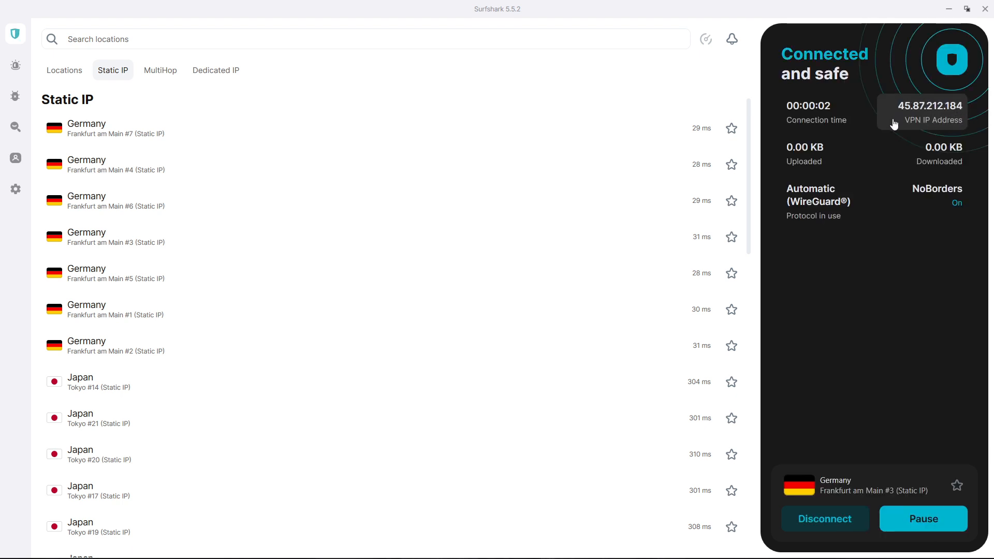